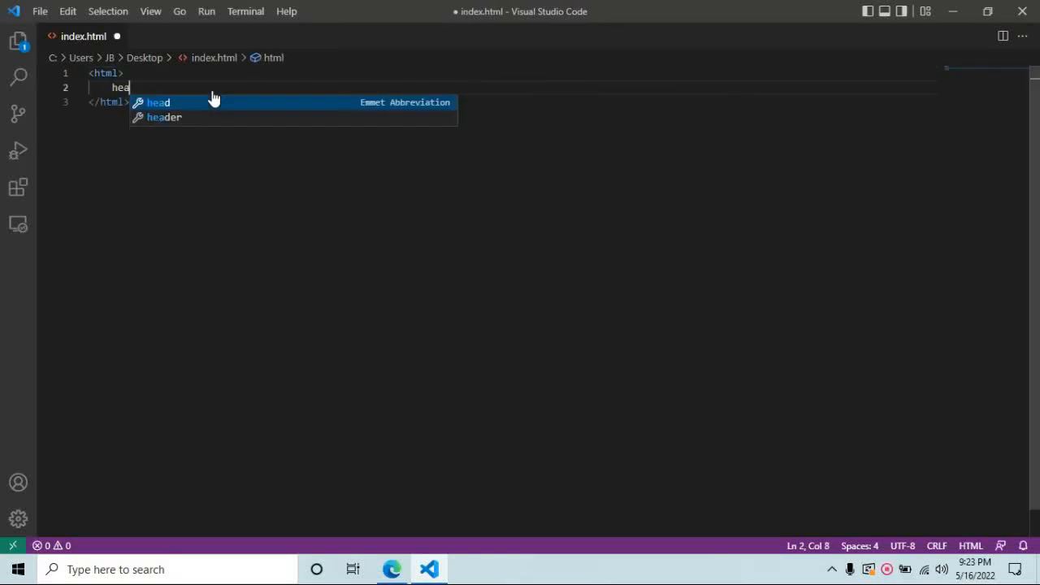
- Write the HTML skeleton titled 'Button Style #3' with a heading and a 'Button Style #3' button
{"action": "type", "text": "title>Buton</title>"}
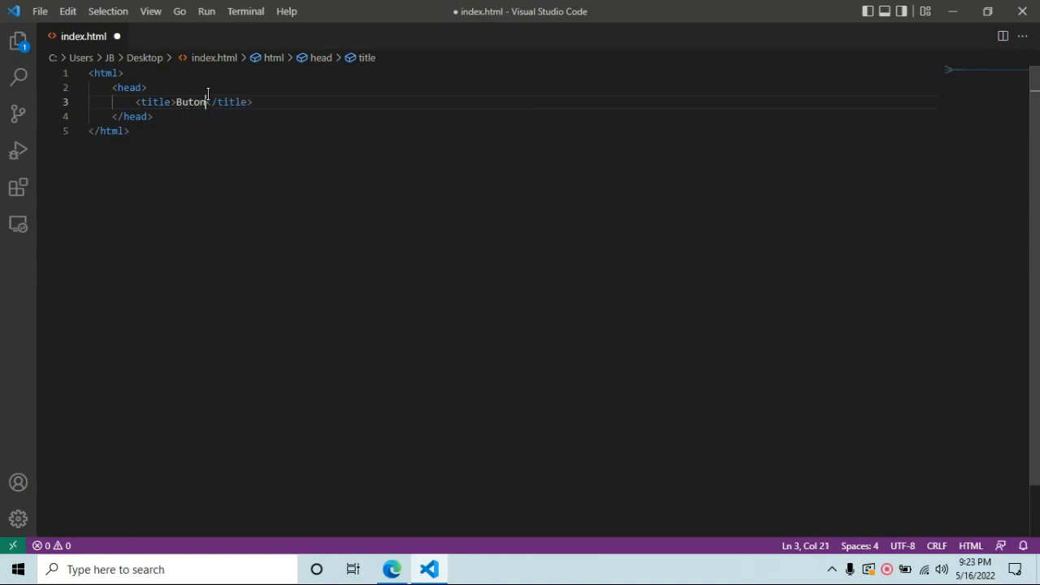
{"action": "type", "text": "ton Style #3"}
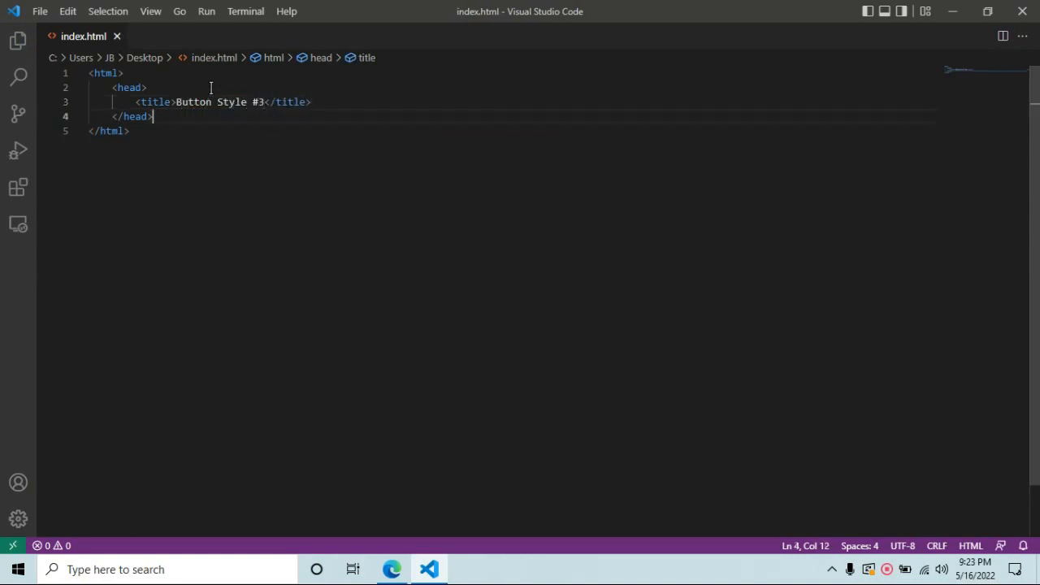
{"action": "type", "text": "<body>"}
{"action": "type", "text": "<h1></h1>"}
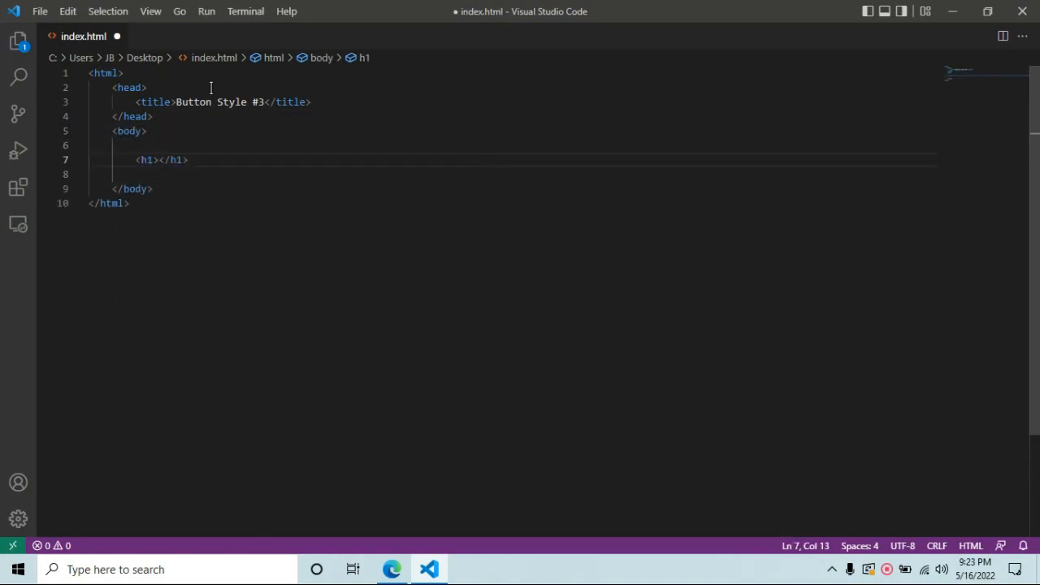
{"action": "type", "text": "This is a Button"}
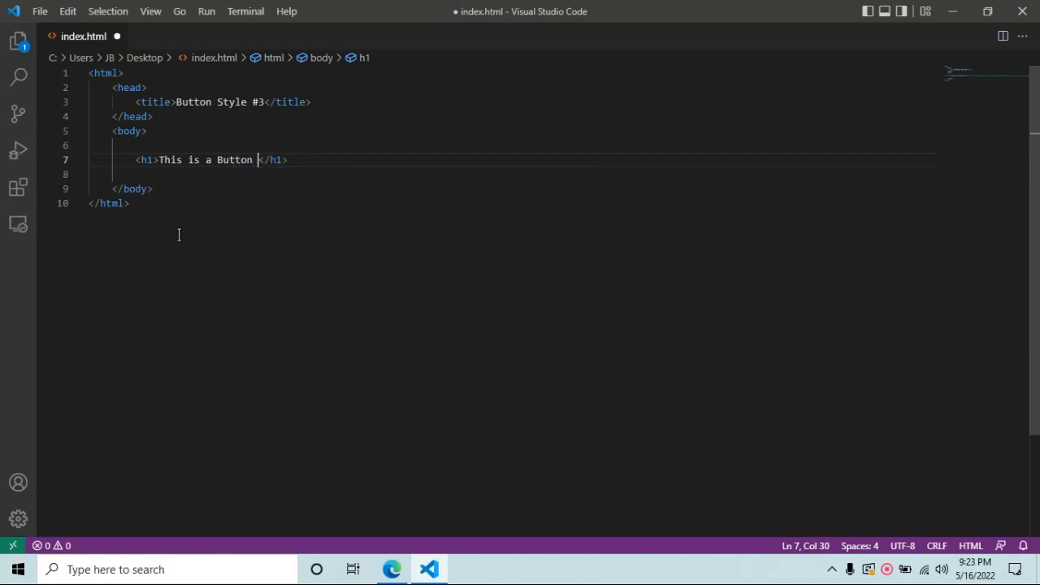
{"action": "type", "text": "style #3"}
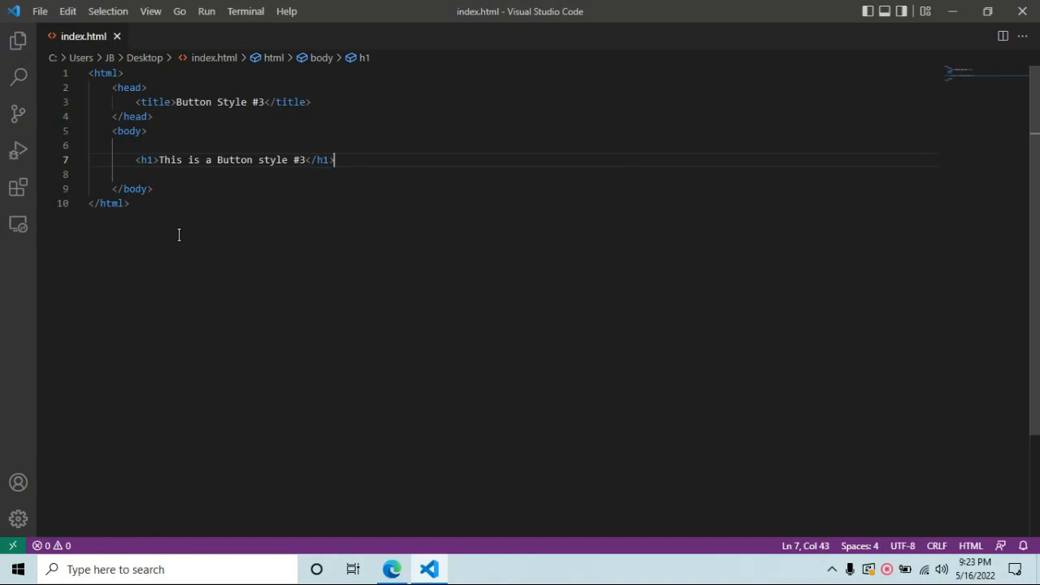
{"action": "type", "text": "button>Button Style #3</button>"}
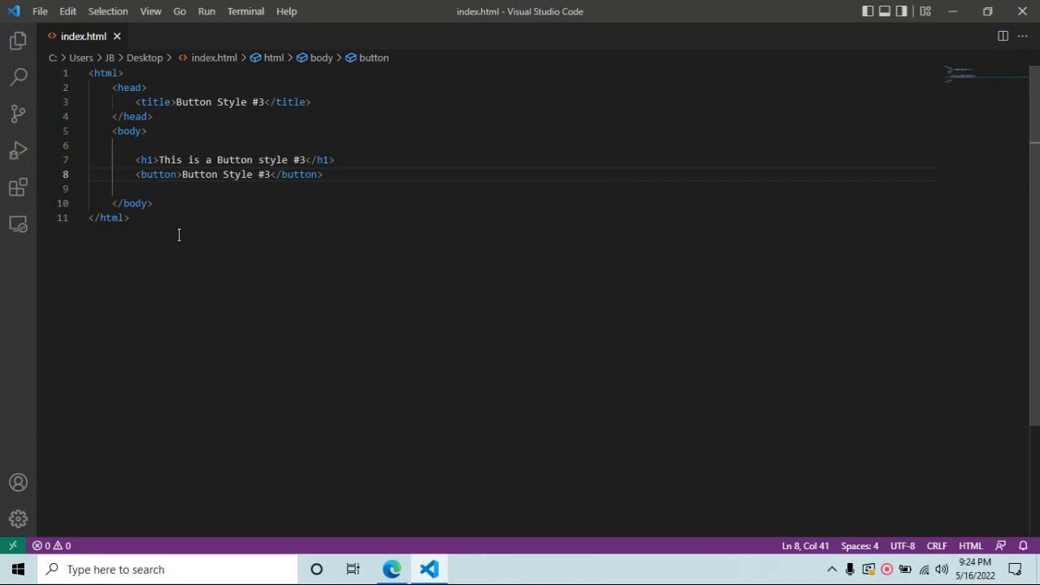
- Add a style block with a button rule: red background, #fff text, 15px padding, 700 weight
{"action": "left_click", "coordinate": [152, 116]}
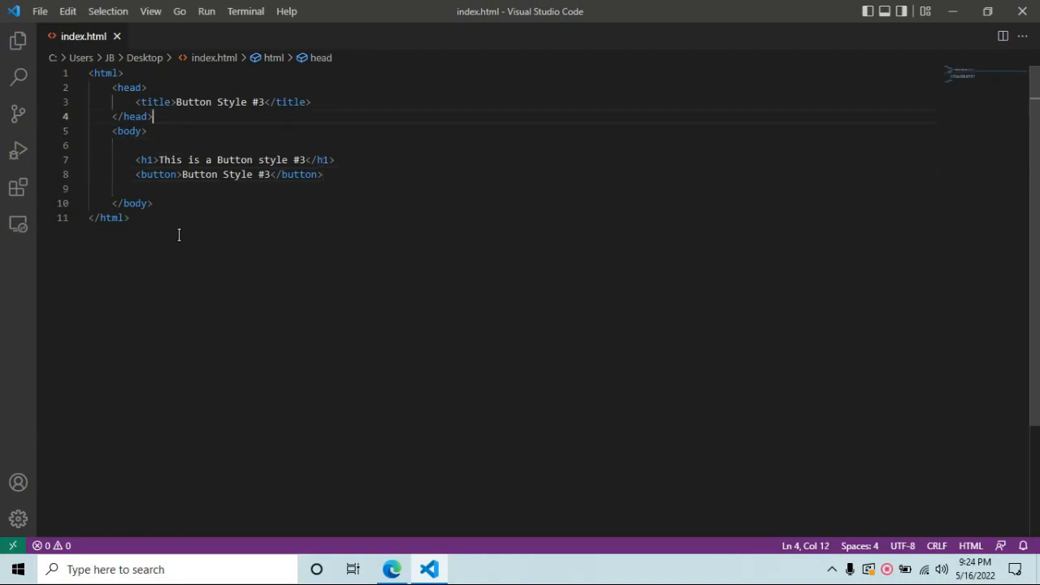
{"action": "type", "text": "<style></style>"}
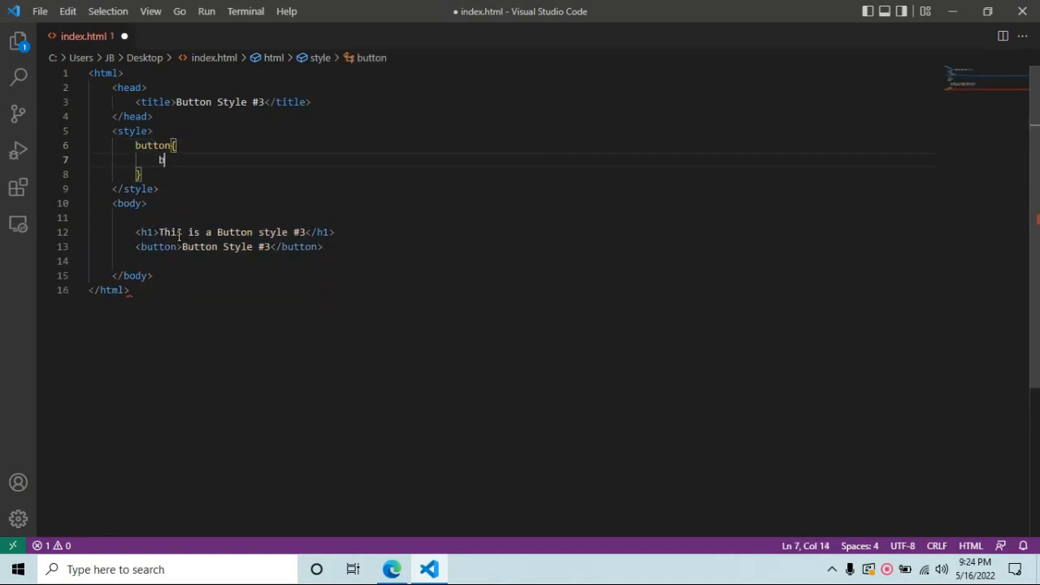
{"action": "type", "text": "background: ;"}
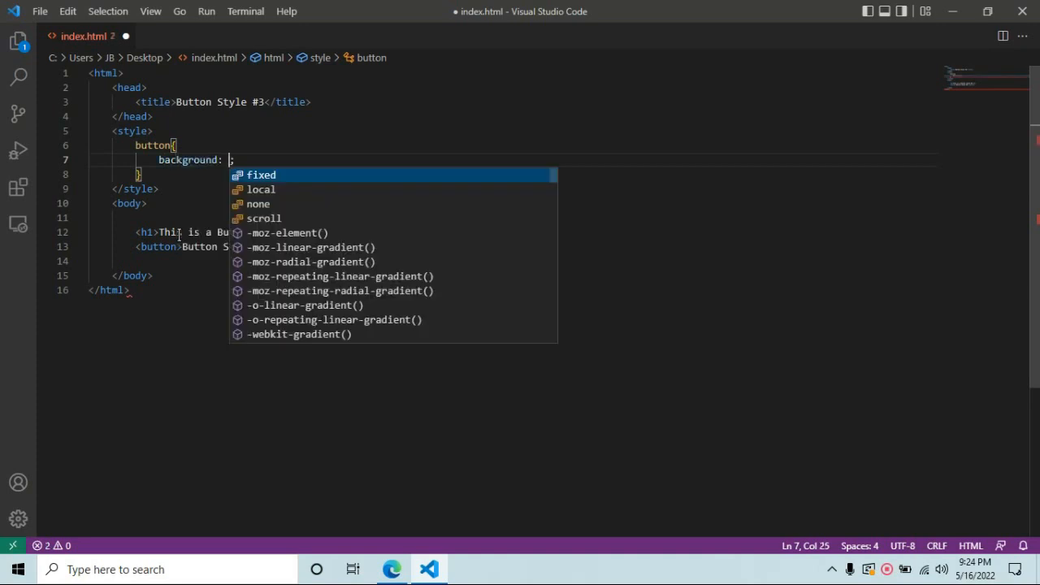
{"action": "type", "text": "red;"}
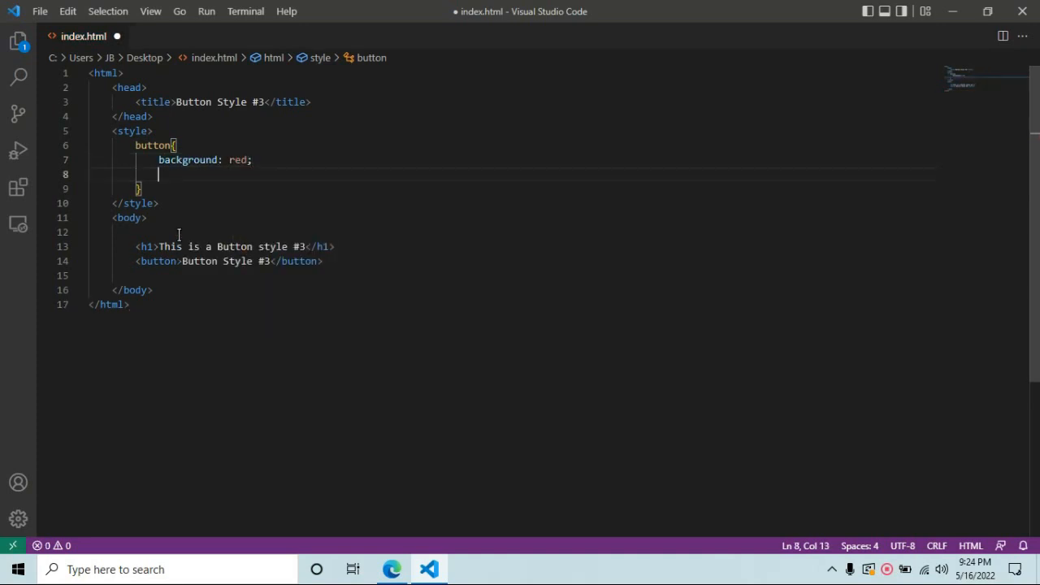
{"action": "type", "text": "color: #;"}
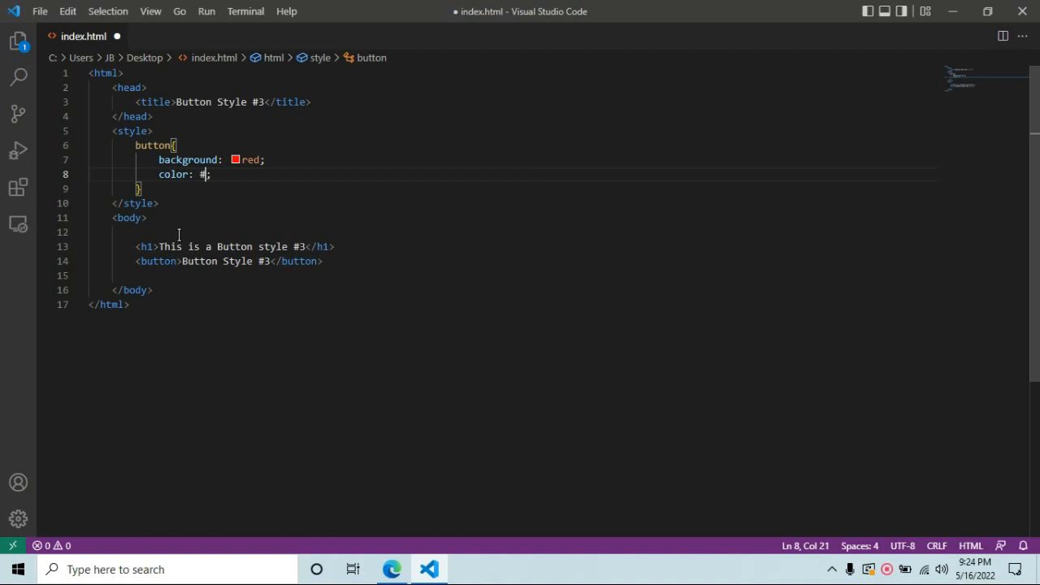
{"action": "type", "text": "fff;"}
{"action": "type", "text": "padding: 15px;"}
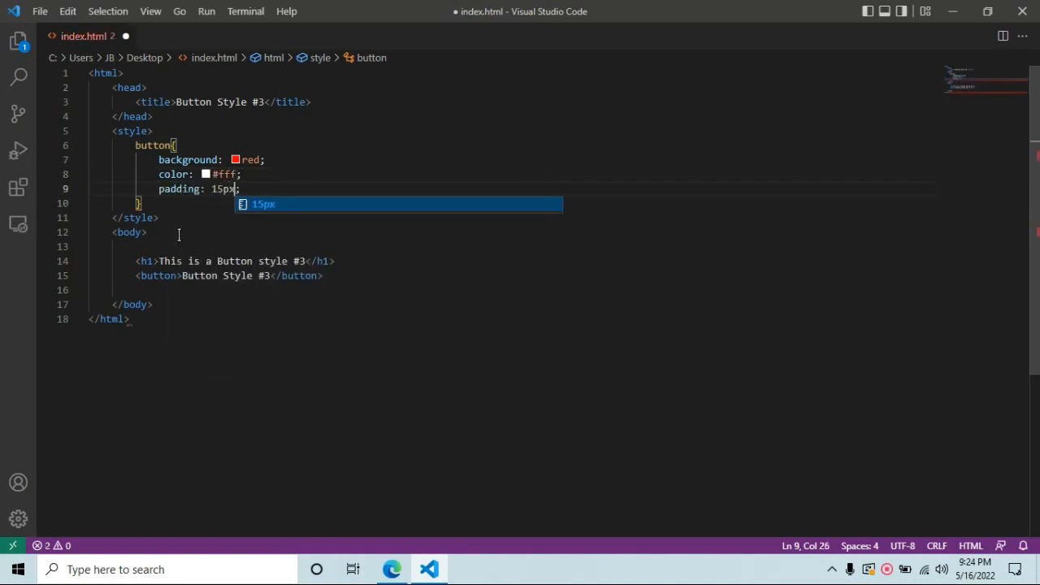
{"action": "key", "text": "Enter"}
{"action": "type", "text": "font-weight: ;"}
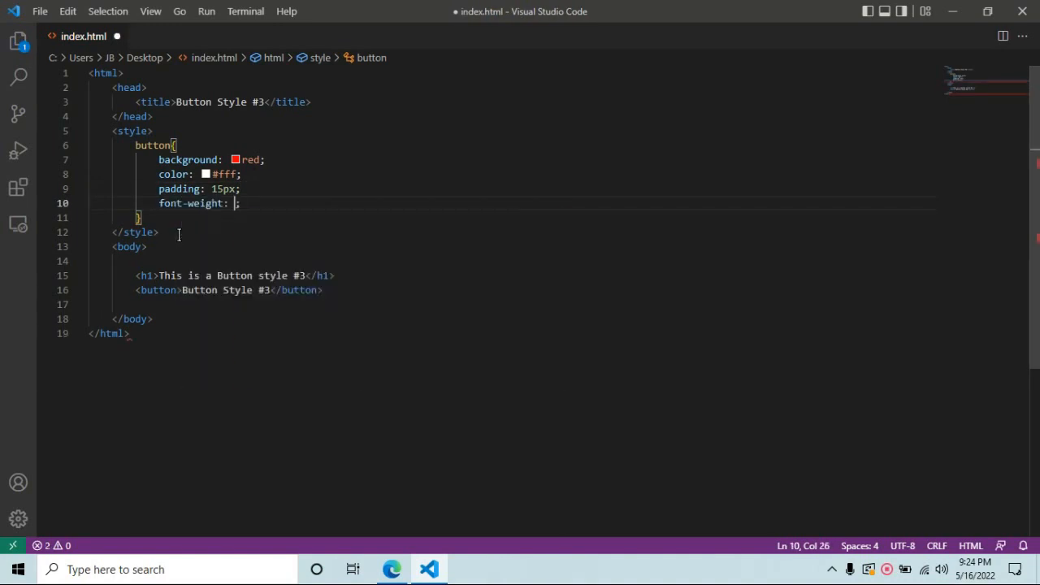
{"action": "type", "text": "700"}
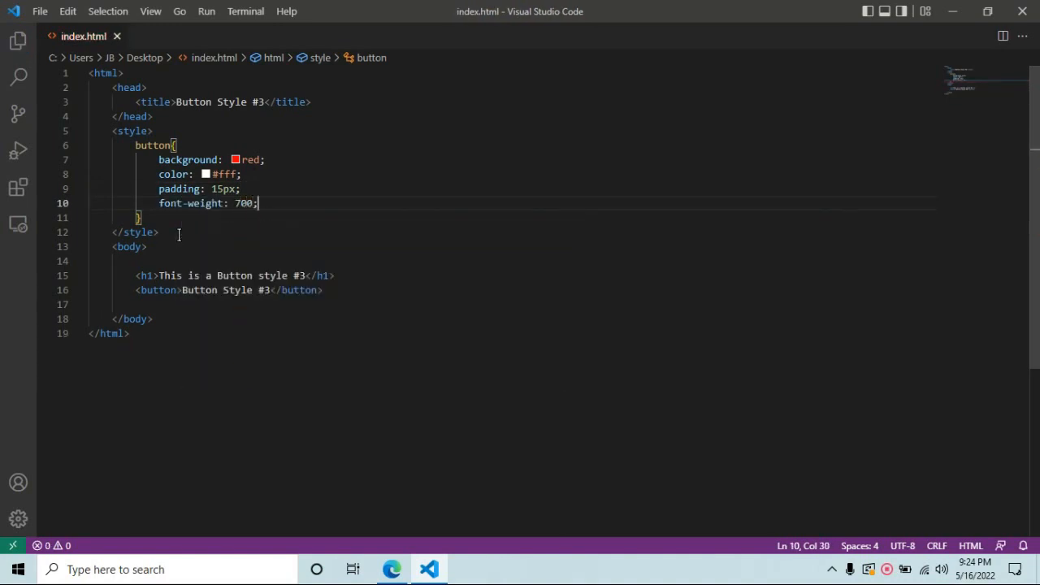
- Preview the button in the browser, then add a red border to the button rule
{"action": "key", "text": "Return"}
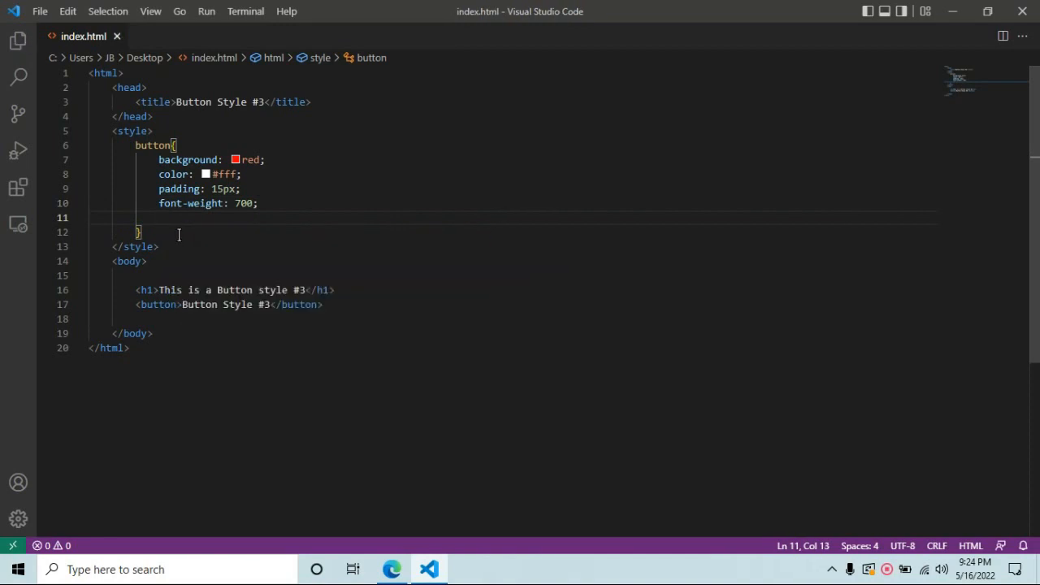
{"action": "key", "text": "Backspace"}
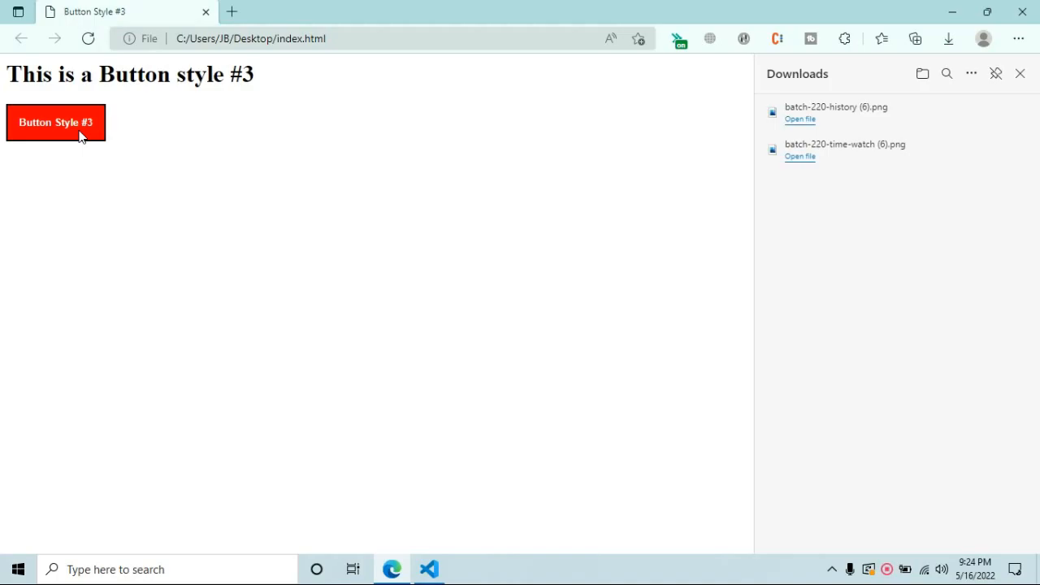
{"action": "left_click", "coordinate": [429, 569]}
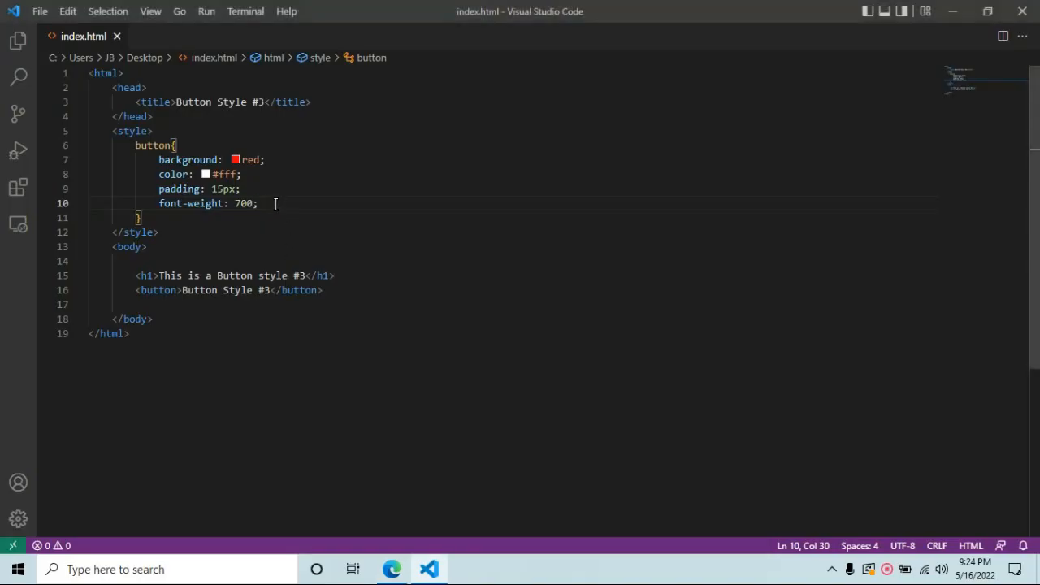
{"action": "type", "text": "border: ;"}
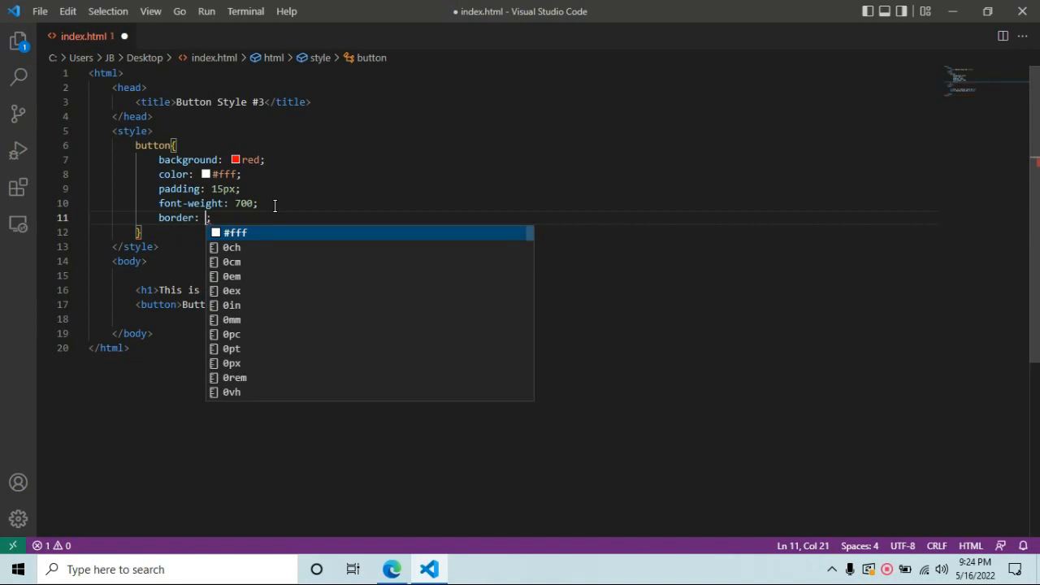
{"action": "type", "text": "r"}
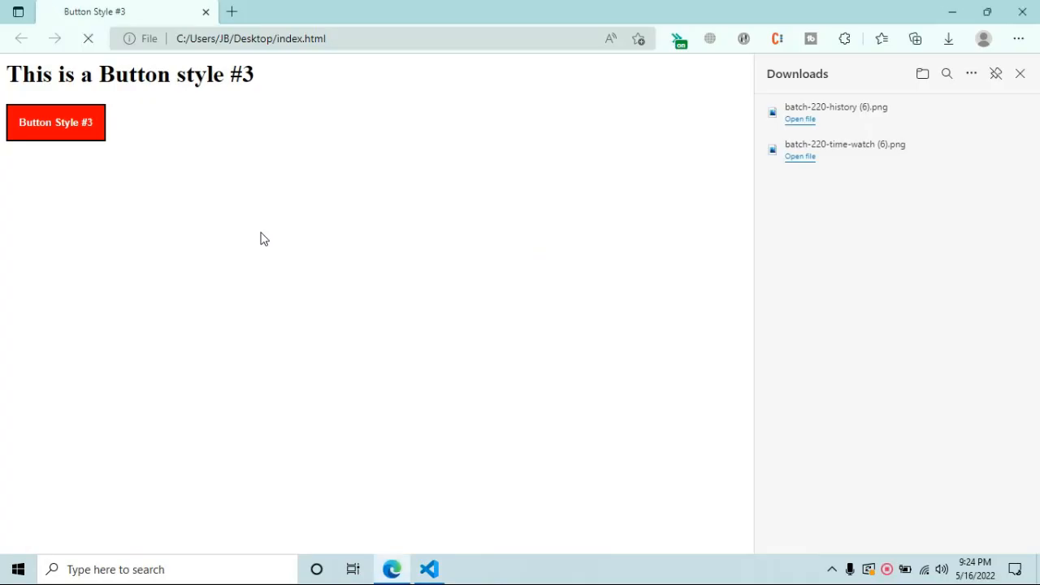
{"action": "left_click", "coordinate": [429, 569]}
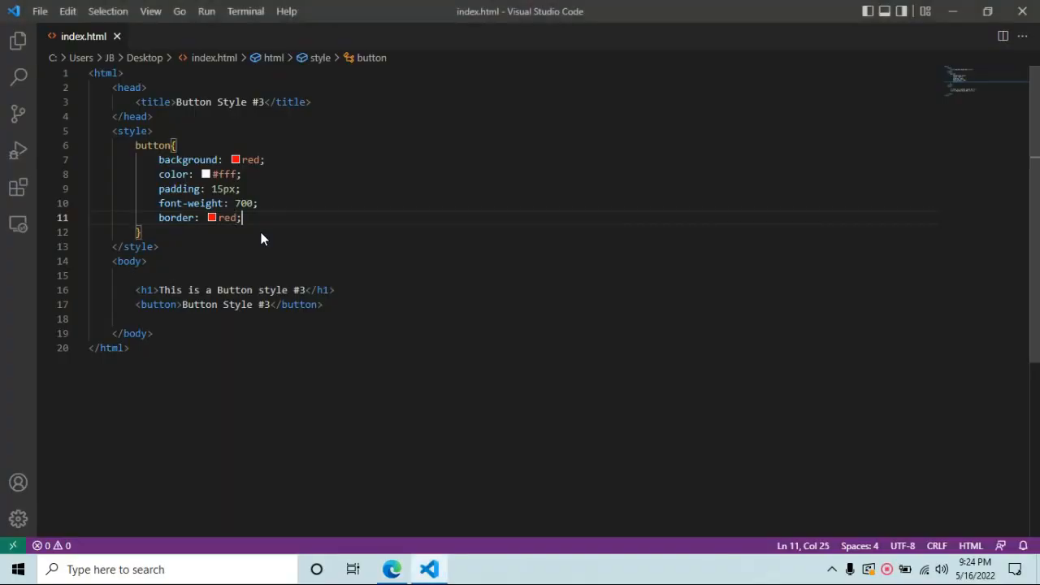
- Start a button:after rule with empty content, absolute position, bottom and left 0
{"action": "type", "text": "btt"}
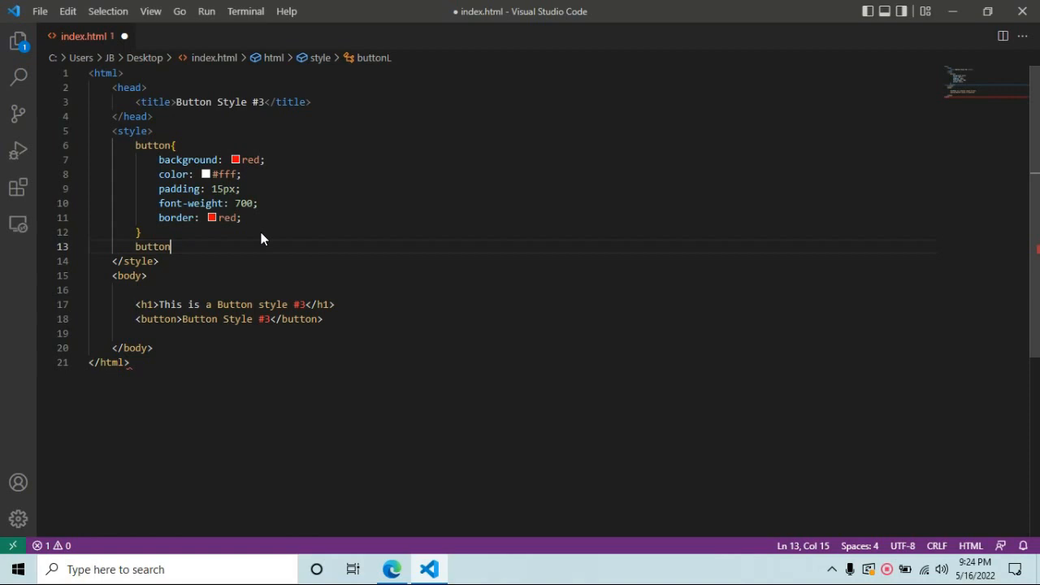
{"action": "type", "text": ":after{"}
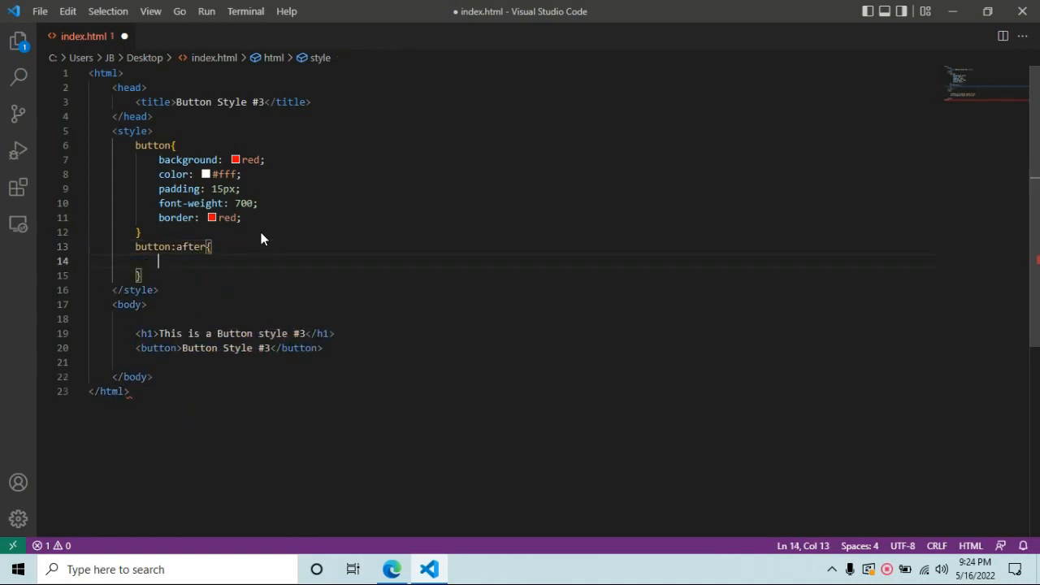
{"action": "type", "text": "content: '';"}
{"action": "type", "text": "p"}
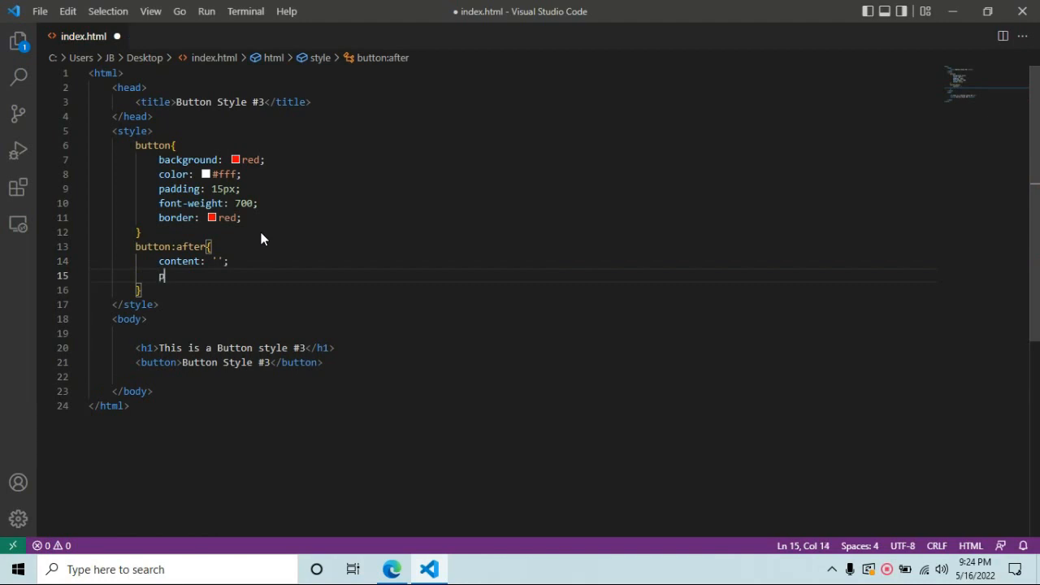
{"action": "type", "text": "osition: absolute;"}
{"action": "type", "text": "bottom: 0;"}
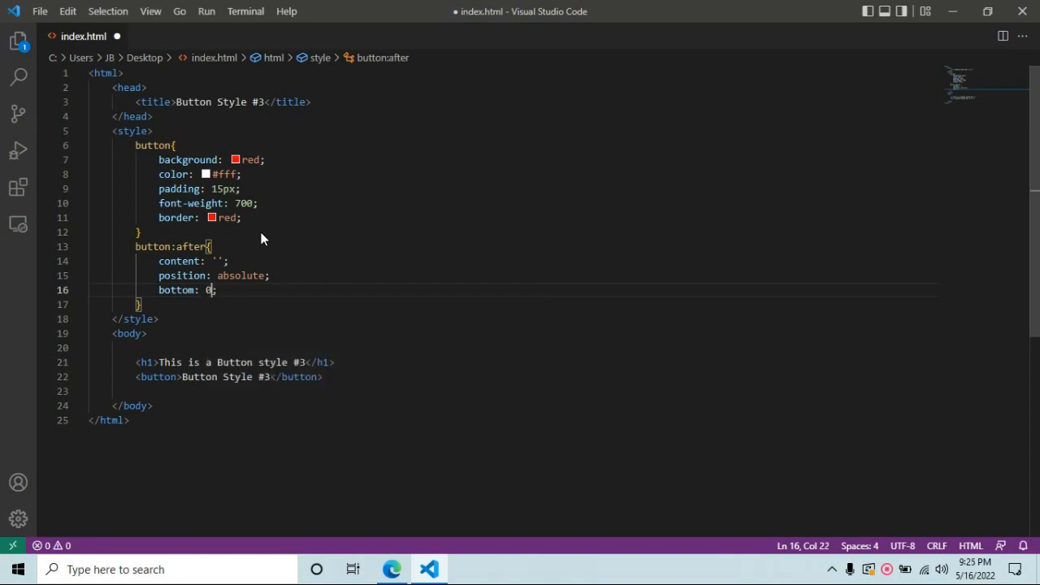
{"action": "type", "text": "left: 0;"}
{"action": "type", "text": "height: ;"}
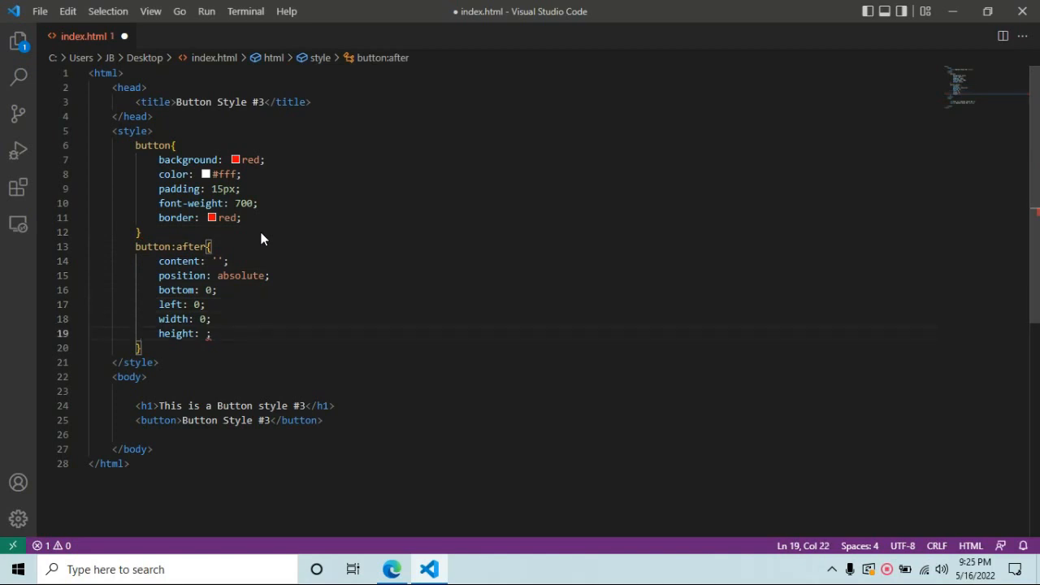
- Give the bar 0 width and 7px height, and make the button position: relative
{"action": "type", "text": "7px"}
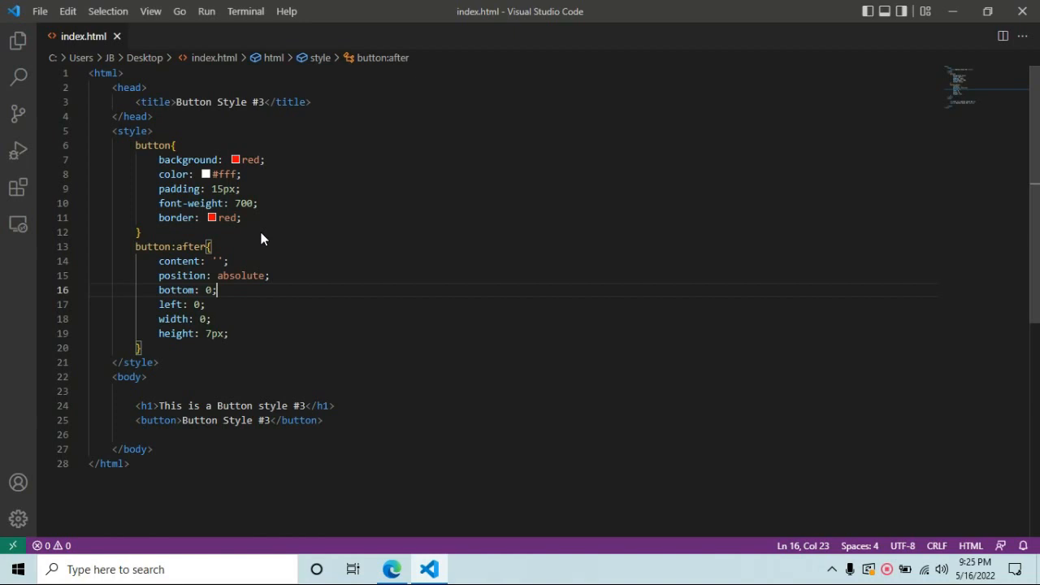
{"action": "type", "text": "p"}
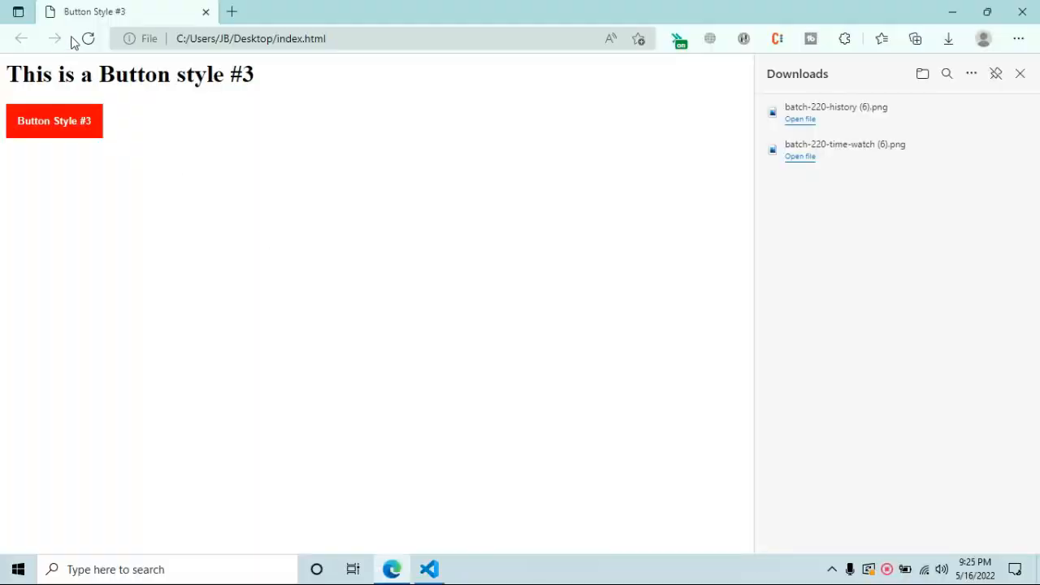
{"action": "left_click", "coordinate": [429, 569]}
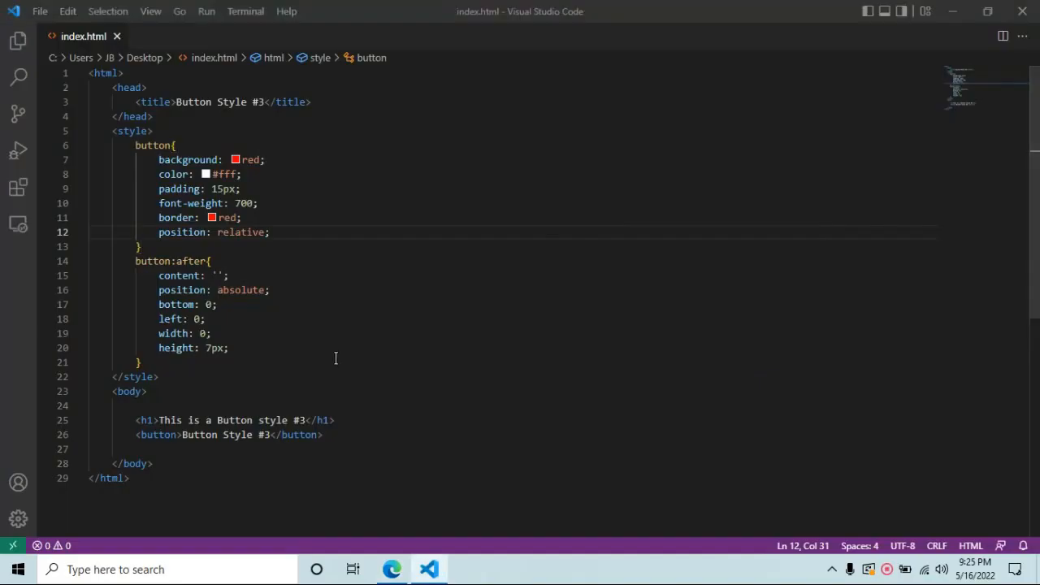
- Add an 'all 0.5s ease' transition and a button:hover:after rule with width 100%, then preview it
{"action": "type", "text": "transition:  all ;"}
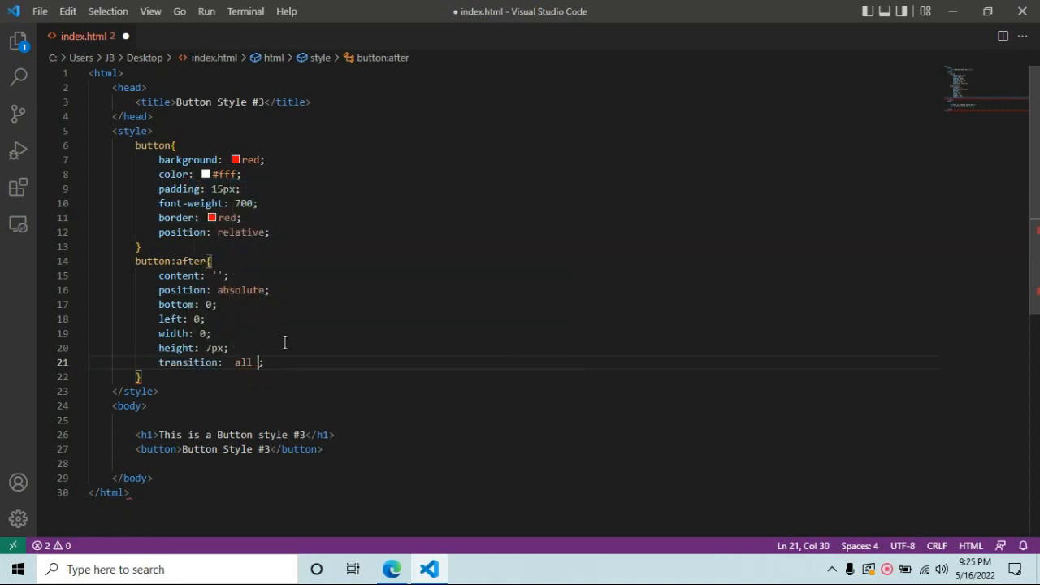
{"action": "type", "text": "0.5s ease"}
{"action": "type", "text": "button:hover:a"}
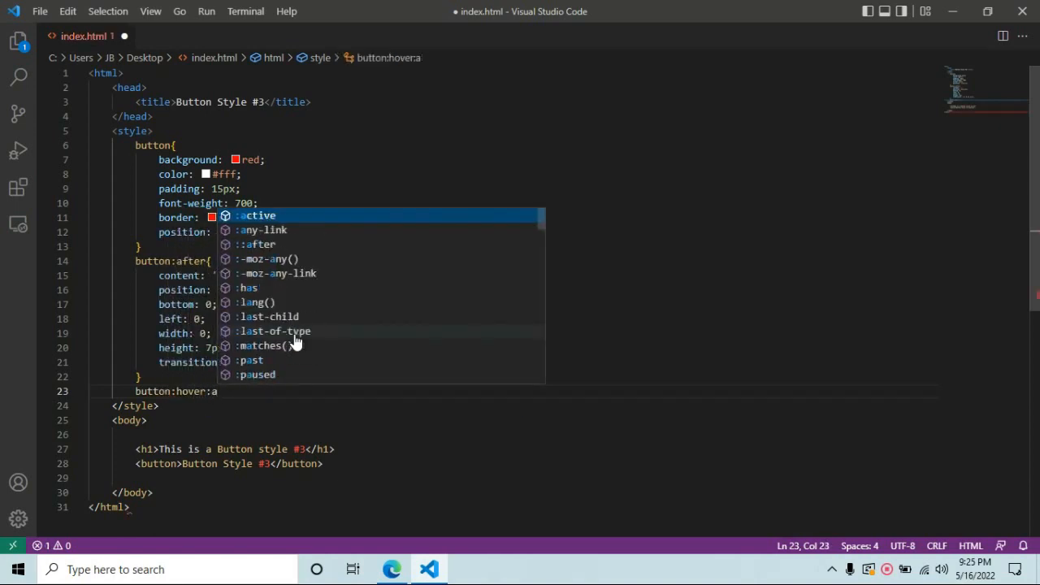
{"action": "type", "text": "width: 100%;"}
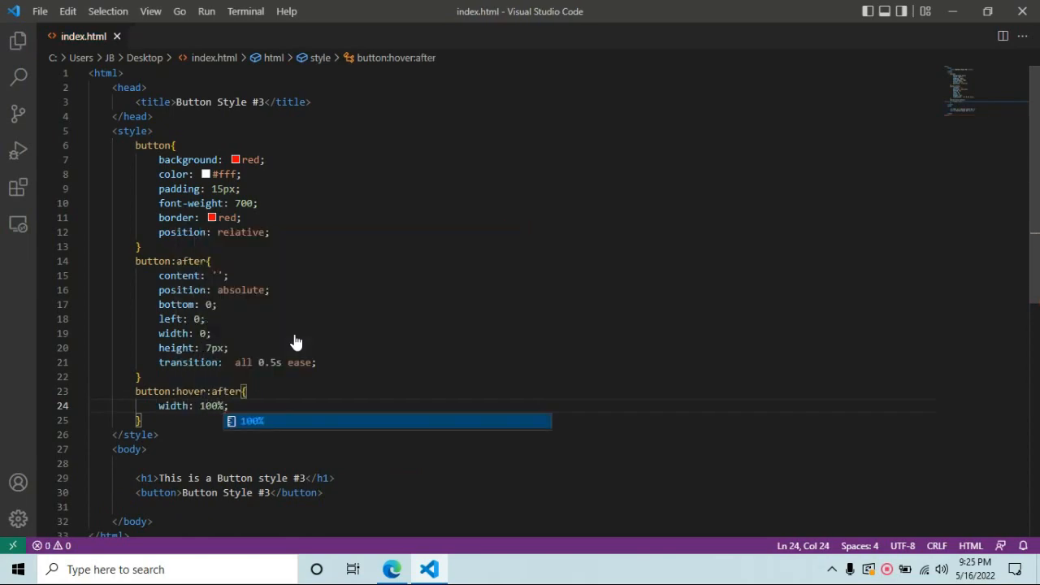
{"action": "left_click", "coordinate": [392, 569]}
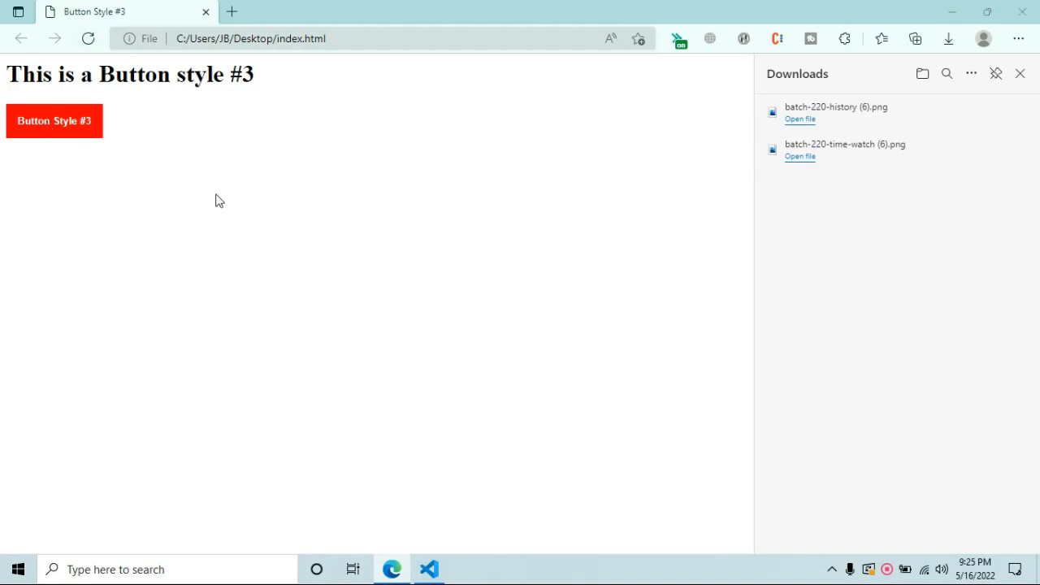
{"action": "left_click", "coordinate": [429, 569]}
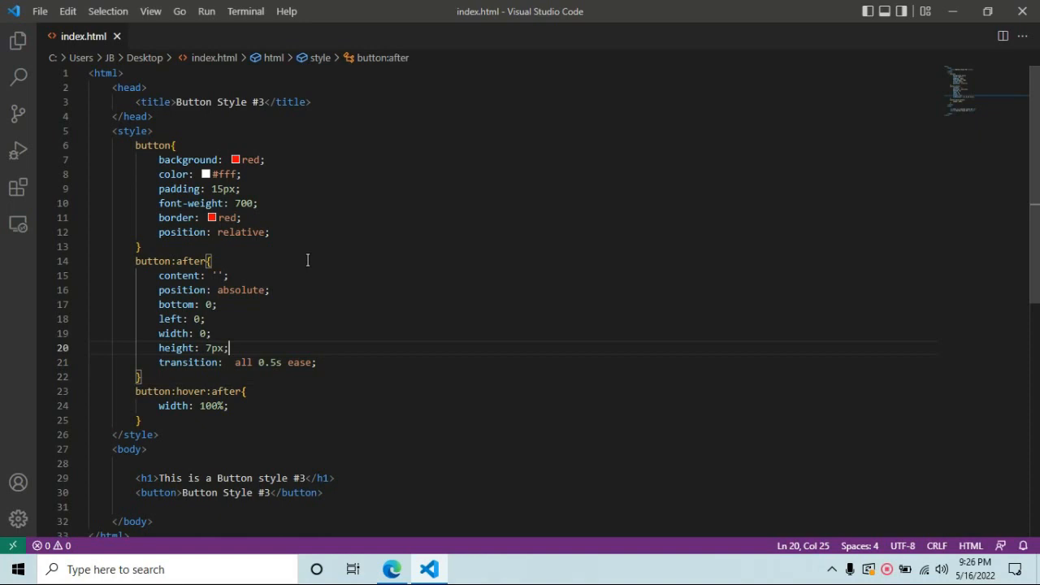
- Set the button:after bar background to black and view the page in Edge
{"action": "type", "text": "background: black;"}
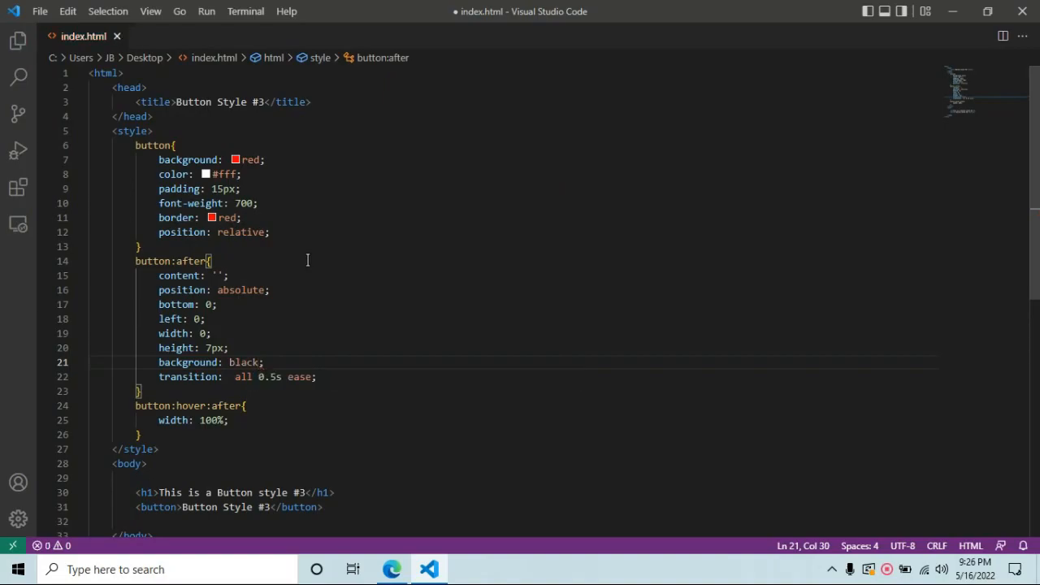
{"action": "left_click", "coordinate": [392, 569]}
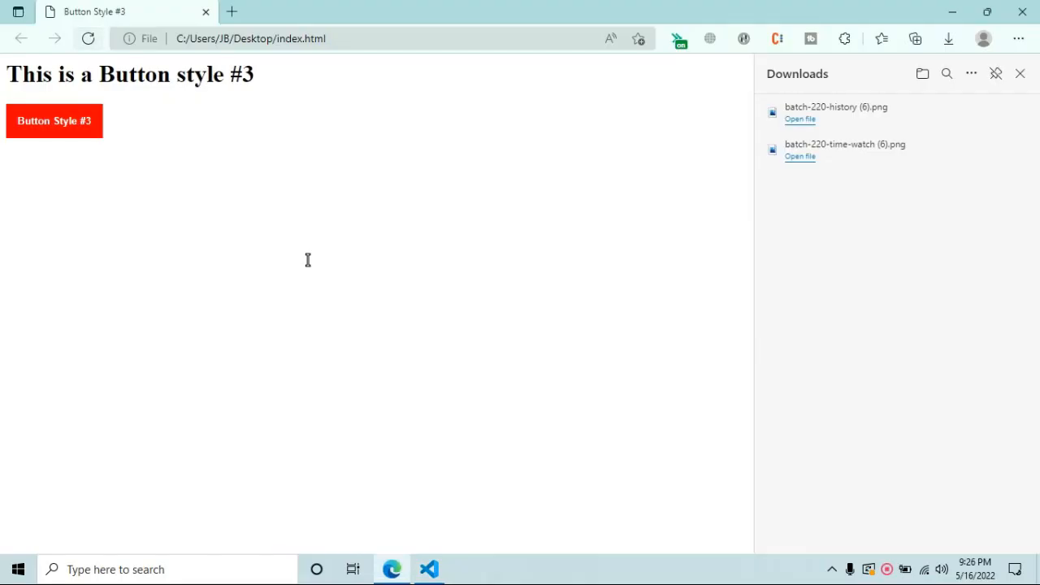